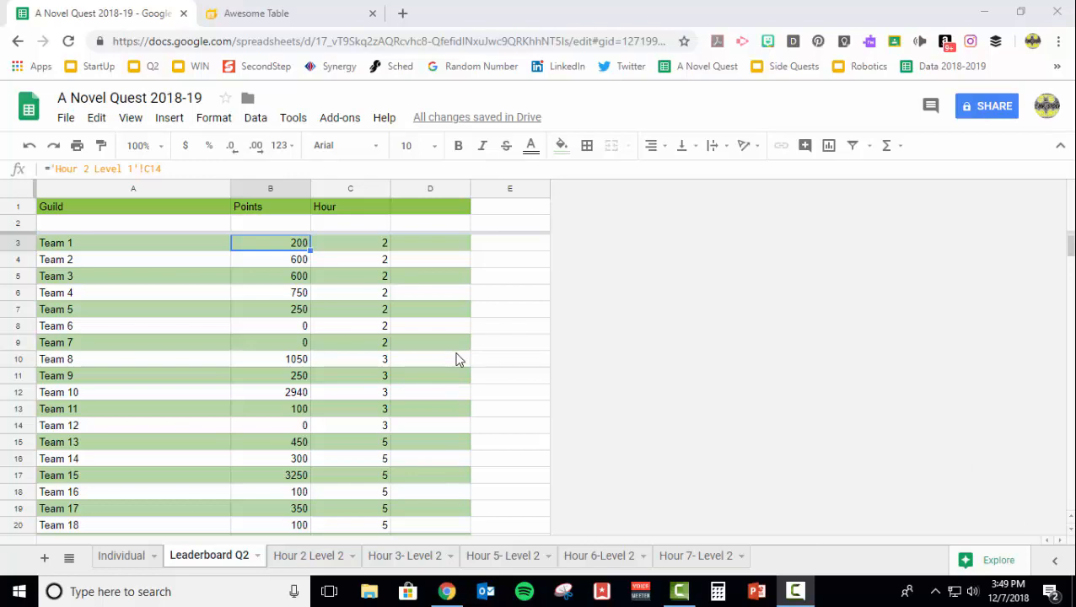
pyautogui.moveTo(193, 276)
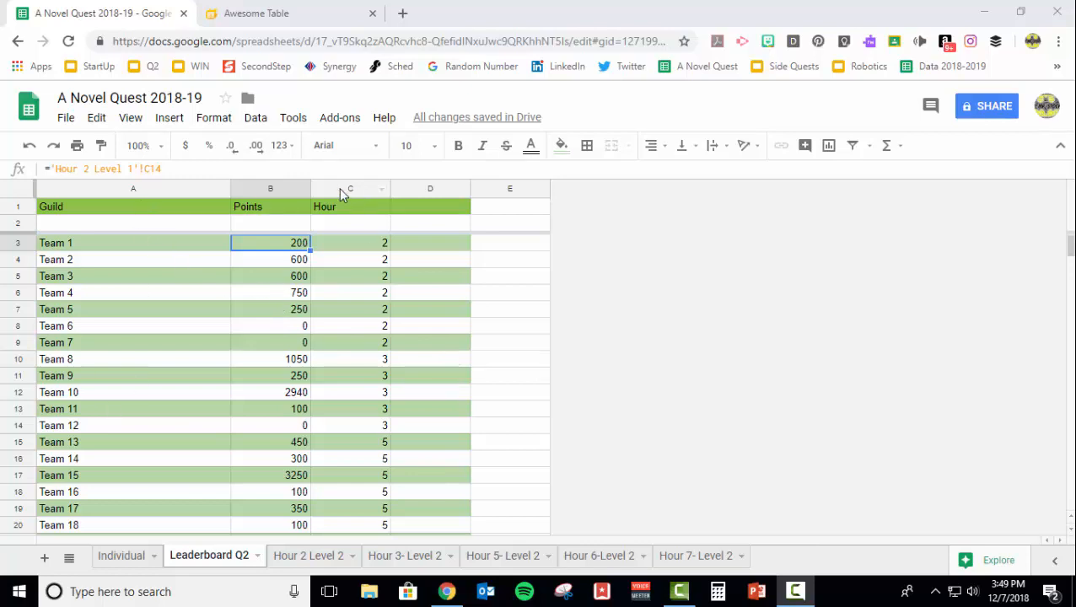
pyautogui.moveTo(388, 206)
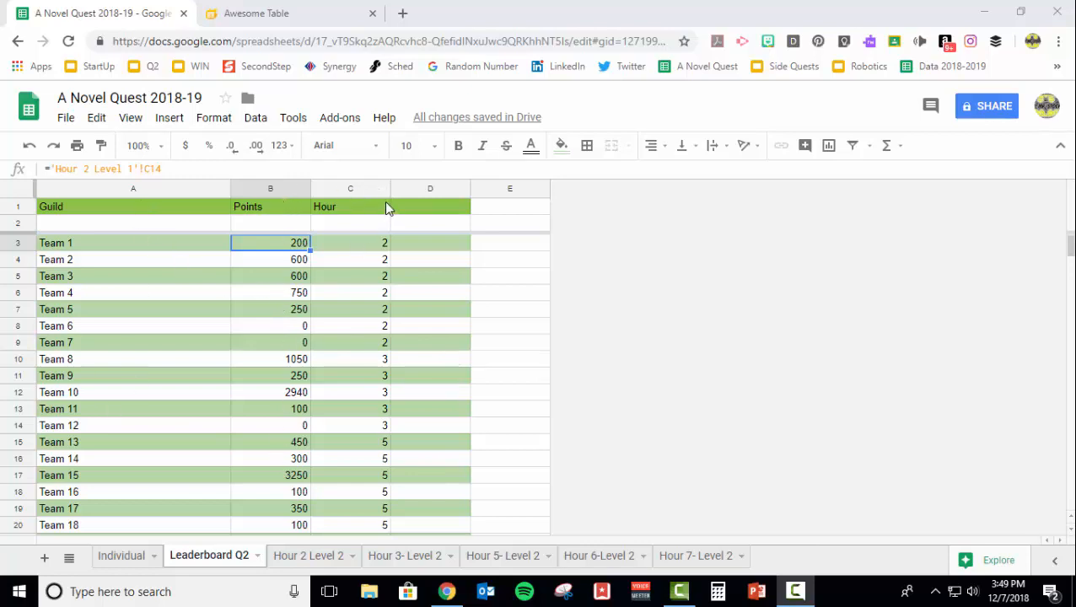
# Start a new Blank view in Awesome Table and bring up the spreadsheet picker.
pyautogui.scroll(-3)
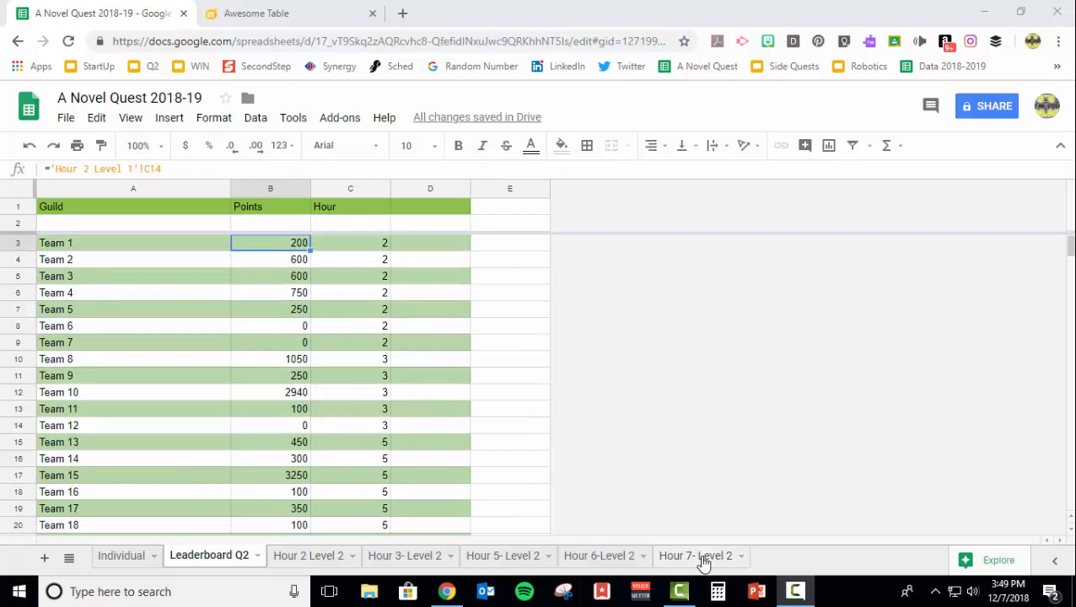
pyautogui.moveTo(307, 257)
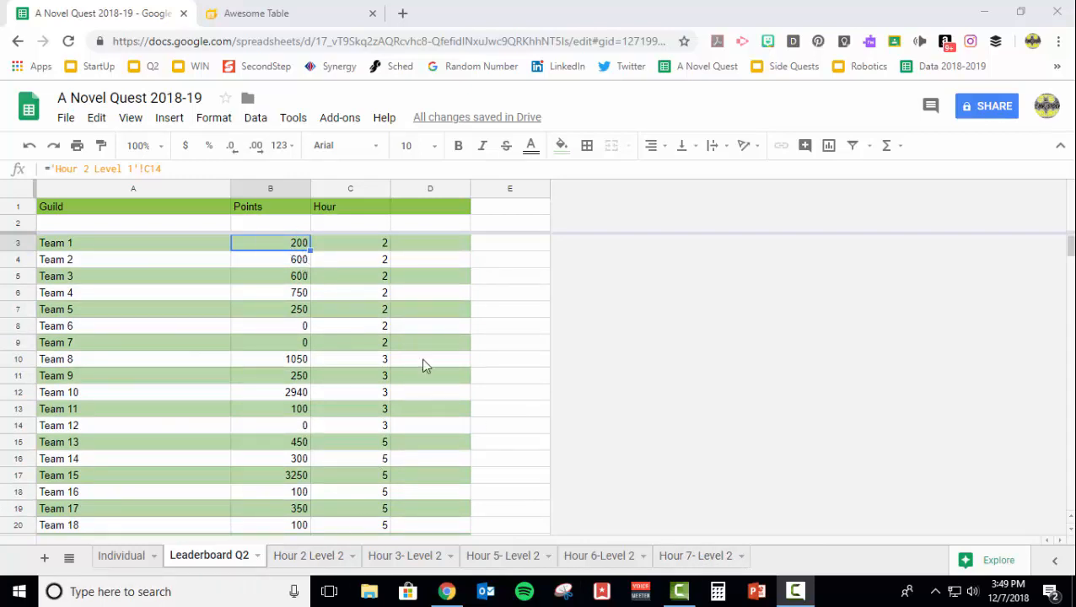
pyautogui.click(261, 14)
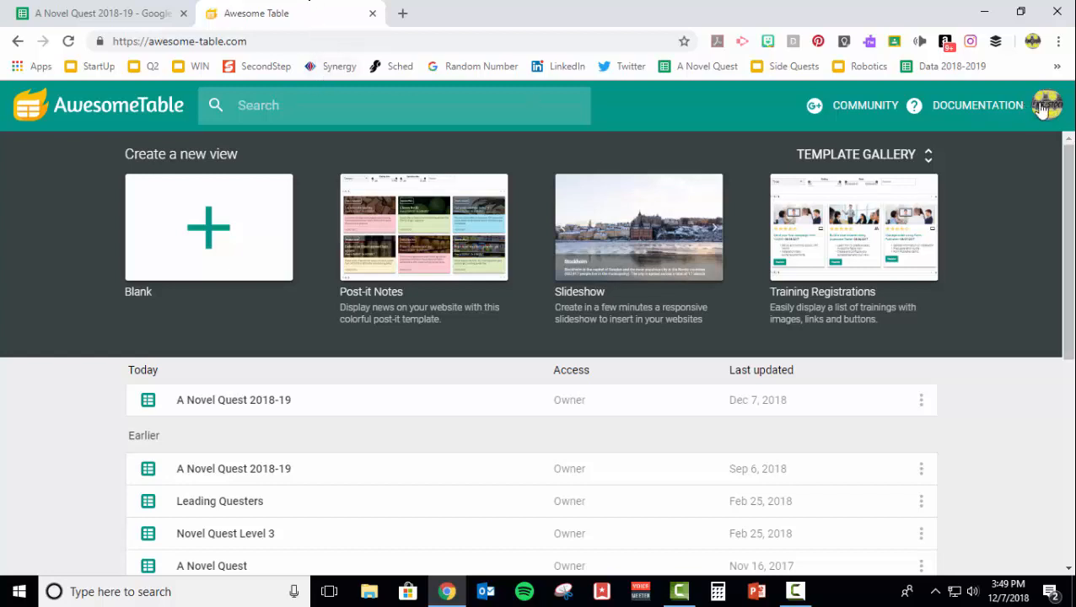
pyautogui.click(209, 226)
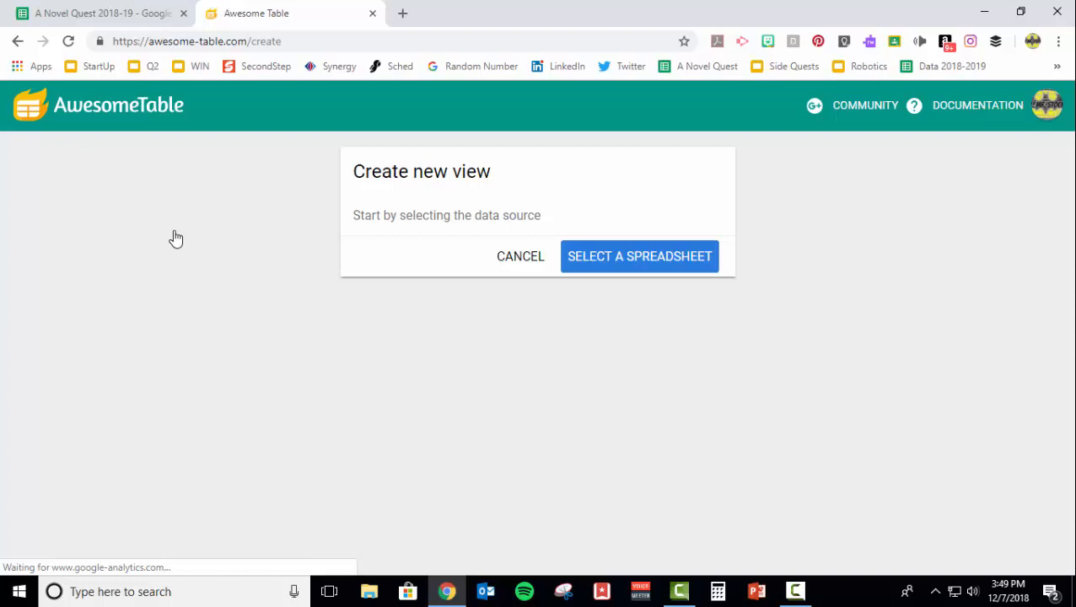
pyautogui.click(639, 257)
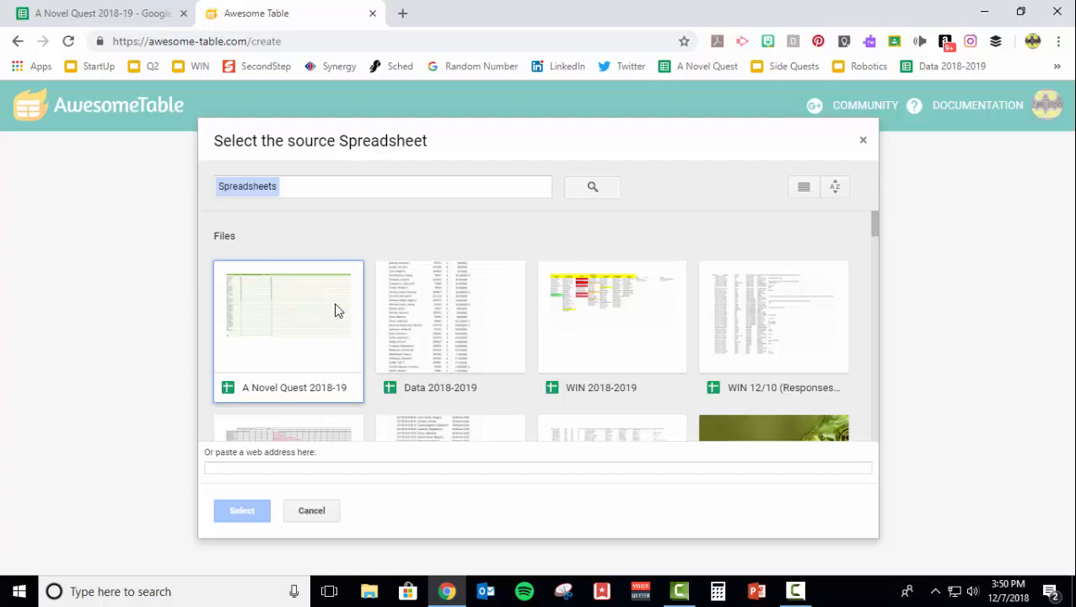
# Create the view from A Novel Quest 2018-19, sheet Leaderboard Q2, range A1:B.
pyautogui.click(243, 509)
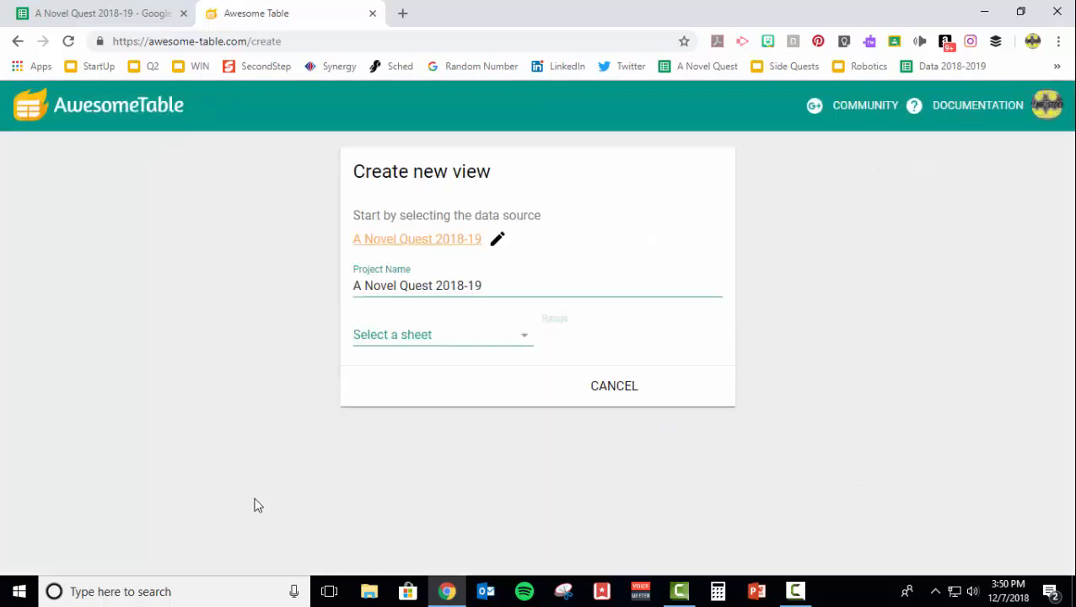
pyautogui.click(441, 334)
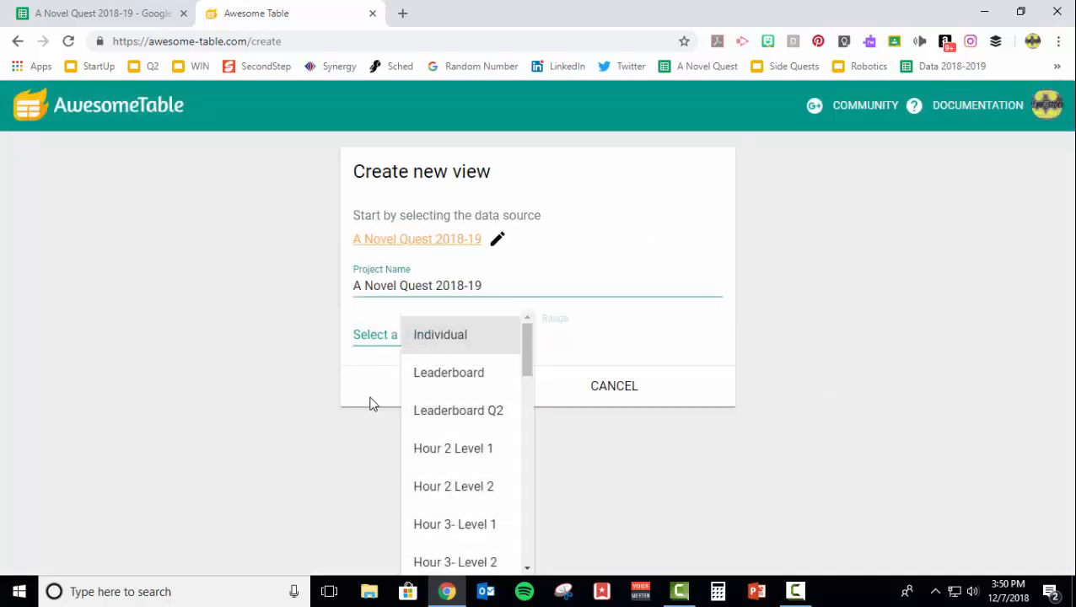
pyautogui.click(459, 411)
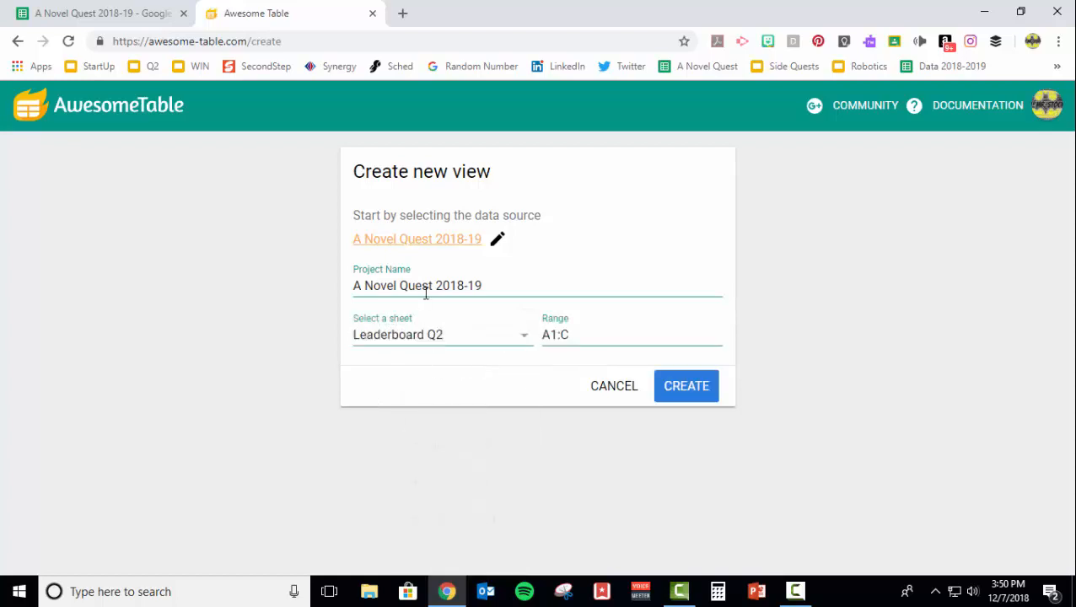
pyautogui.click(590, 334)
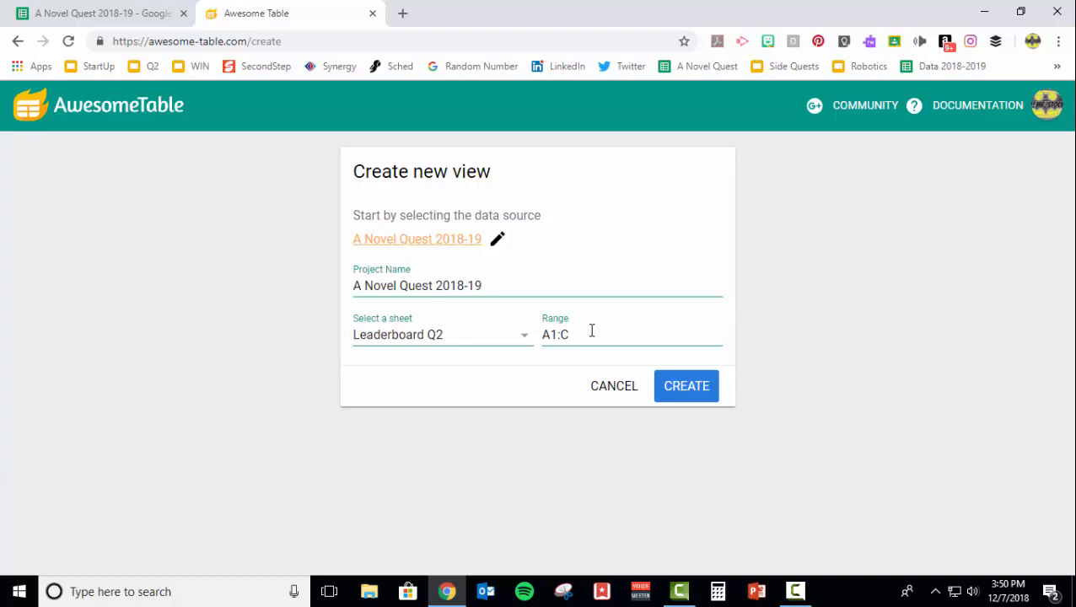
pyautogui.click(590, 334)
pyautogui.write('B')
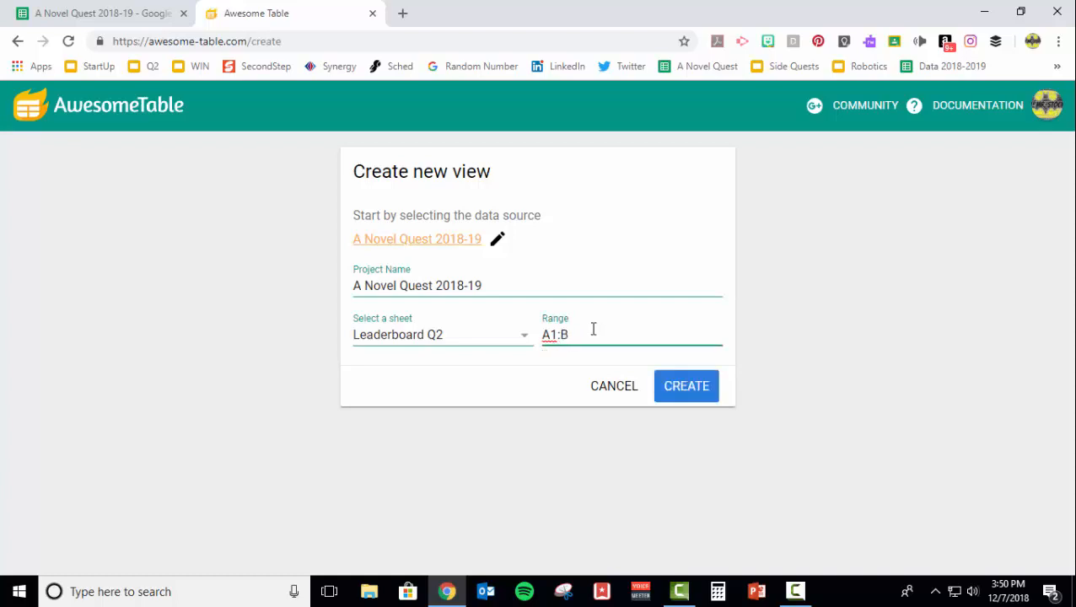
pyautogui.click(684, 385)
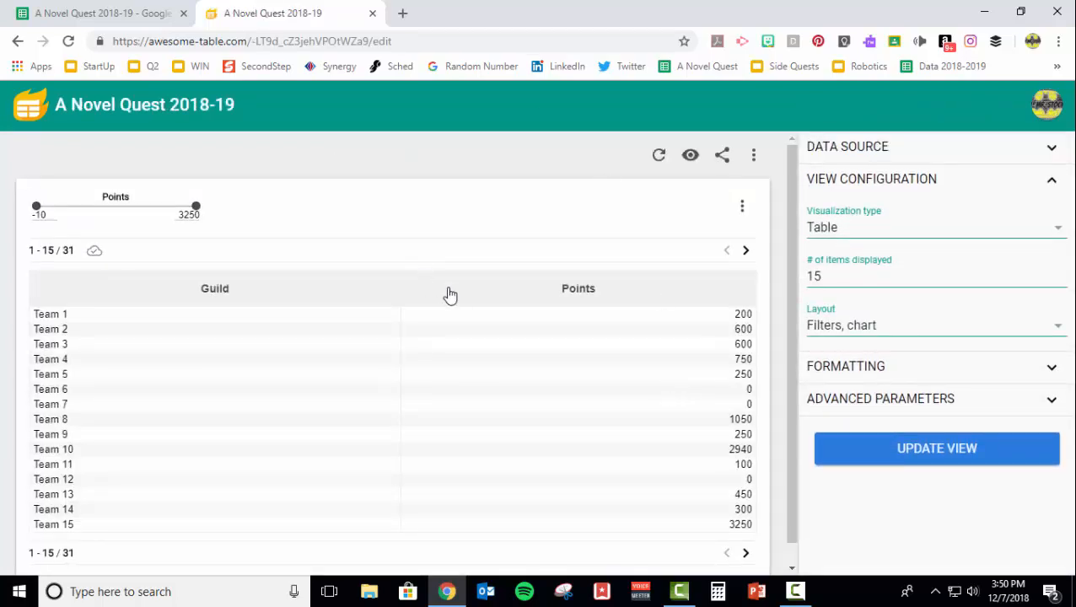
# Set # of items displayed to 10 and keep Table as the visualization type.
pyautogui.scroll(-3)
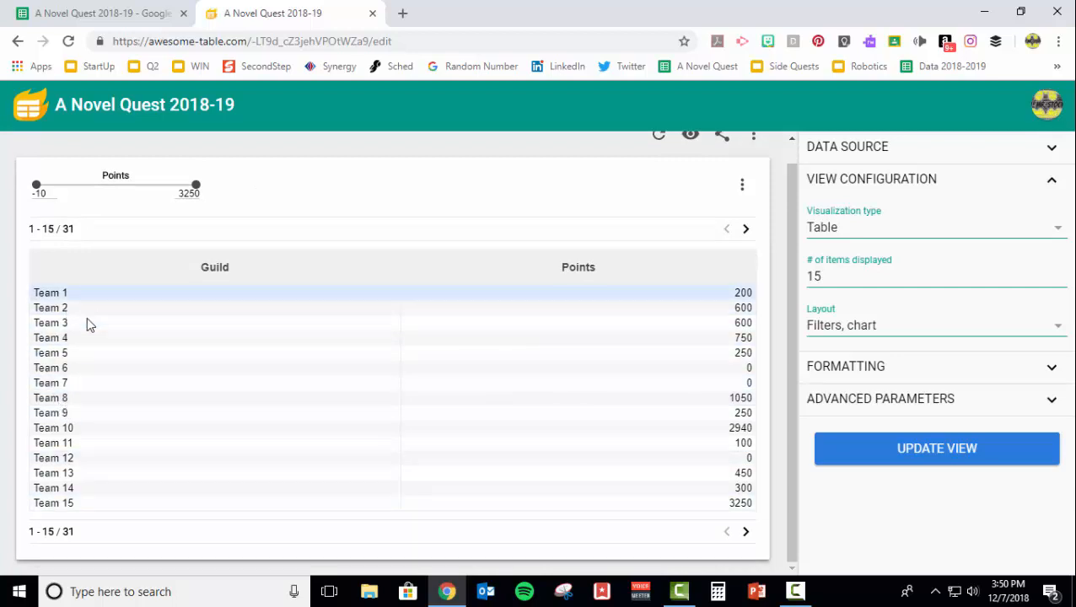
pyautogui.moveTo(155, 329)
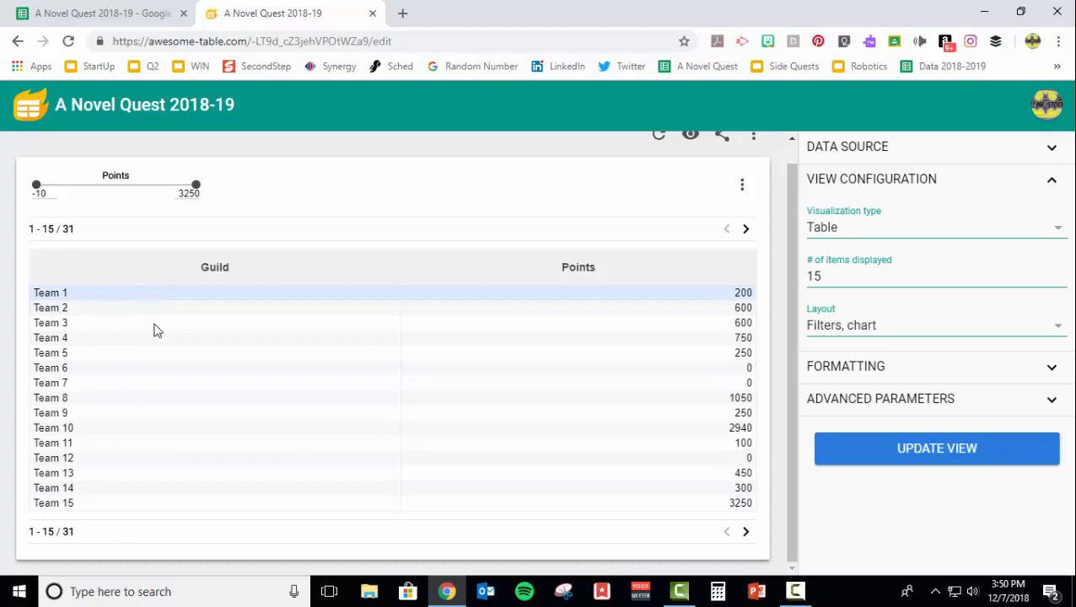
pyautogui.click(866, 277)
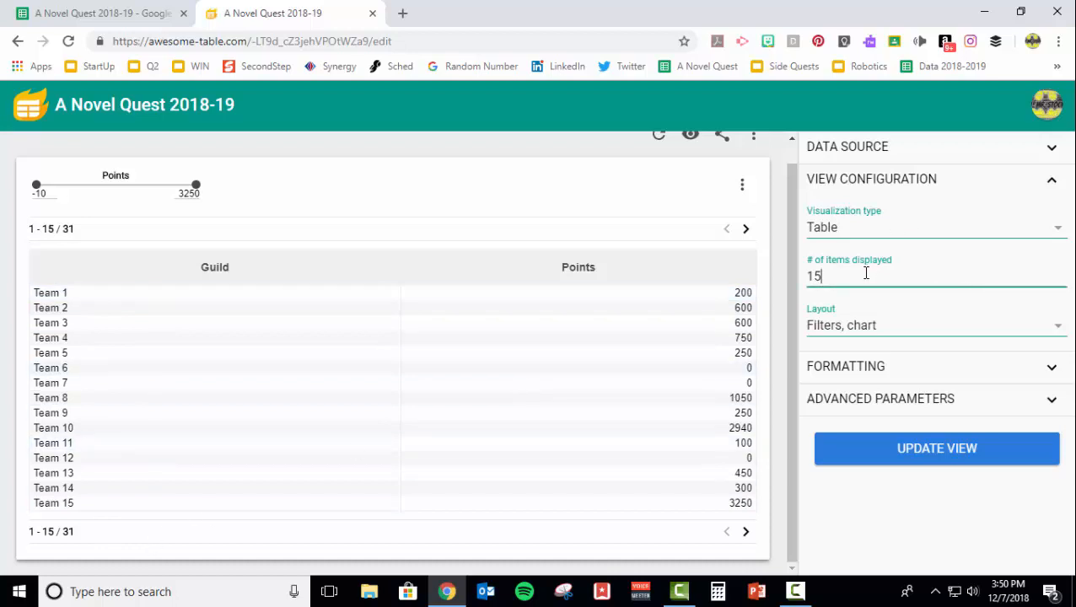
pyautogui.write('3')
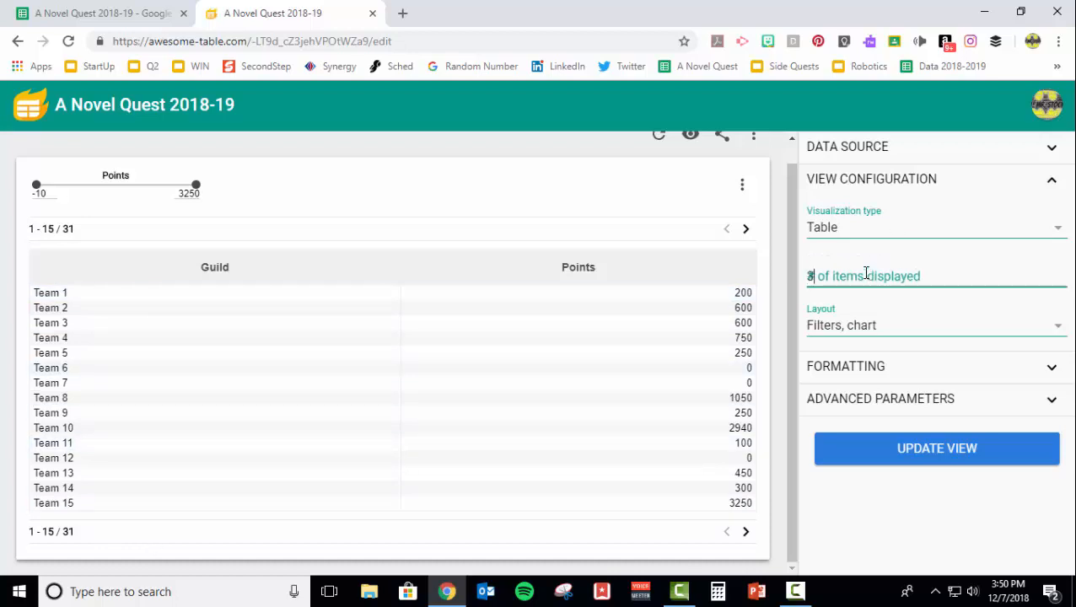
pyautogui.write('31')
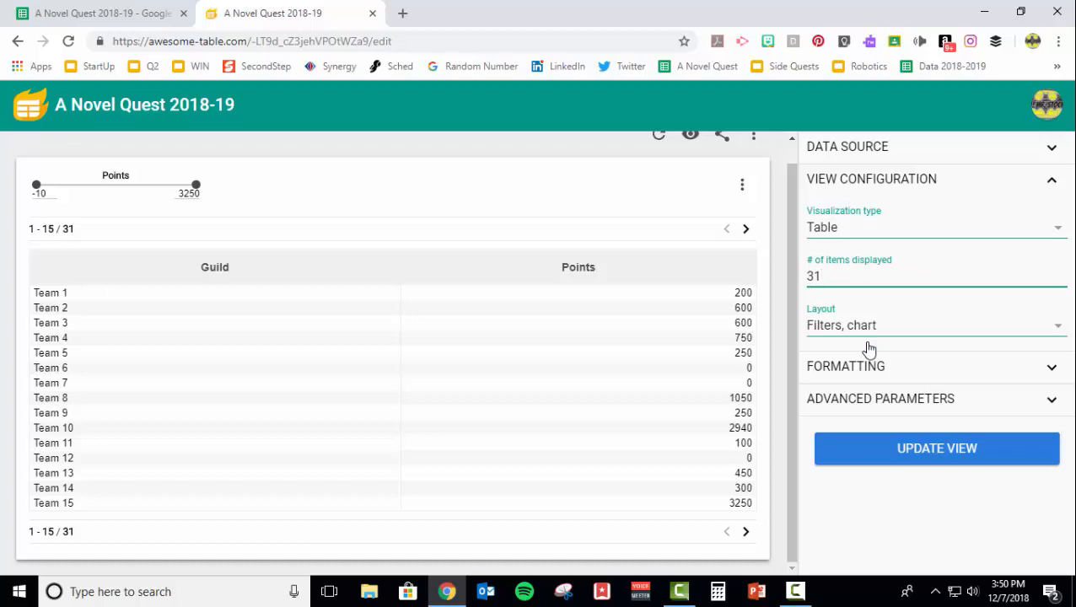
pyautogui.write('10')
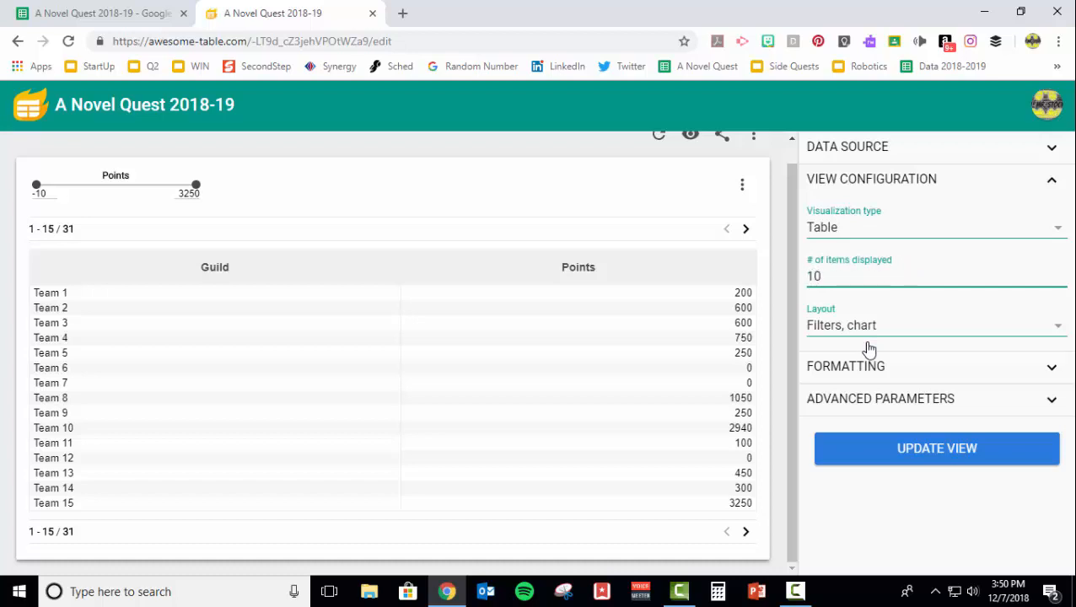
pyautogui.click(934, 226)
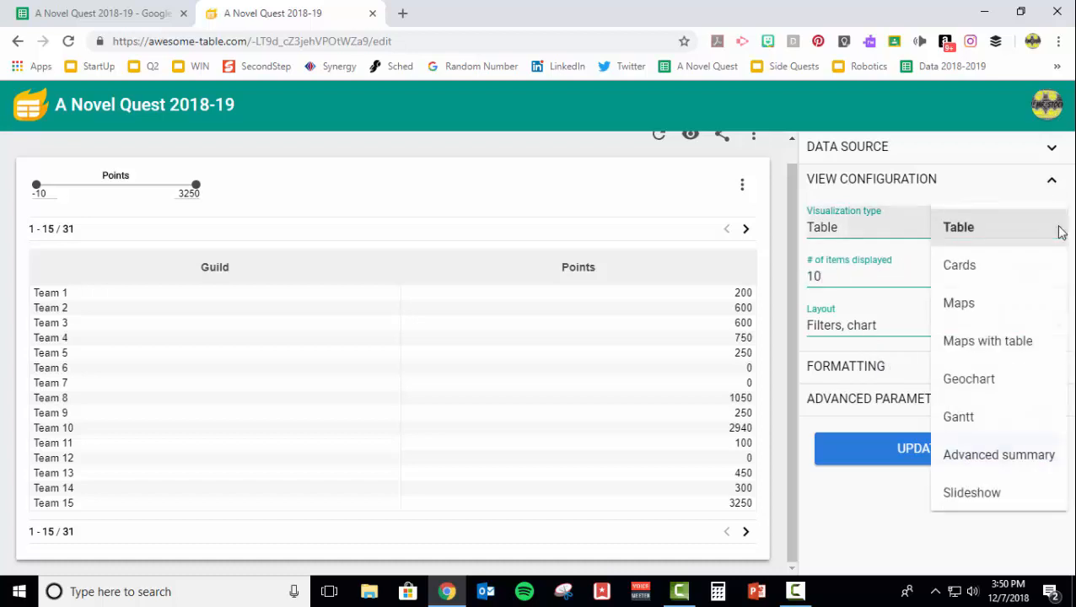
pyautogui.moveTo(880, 553)
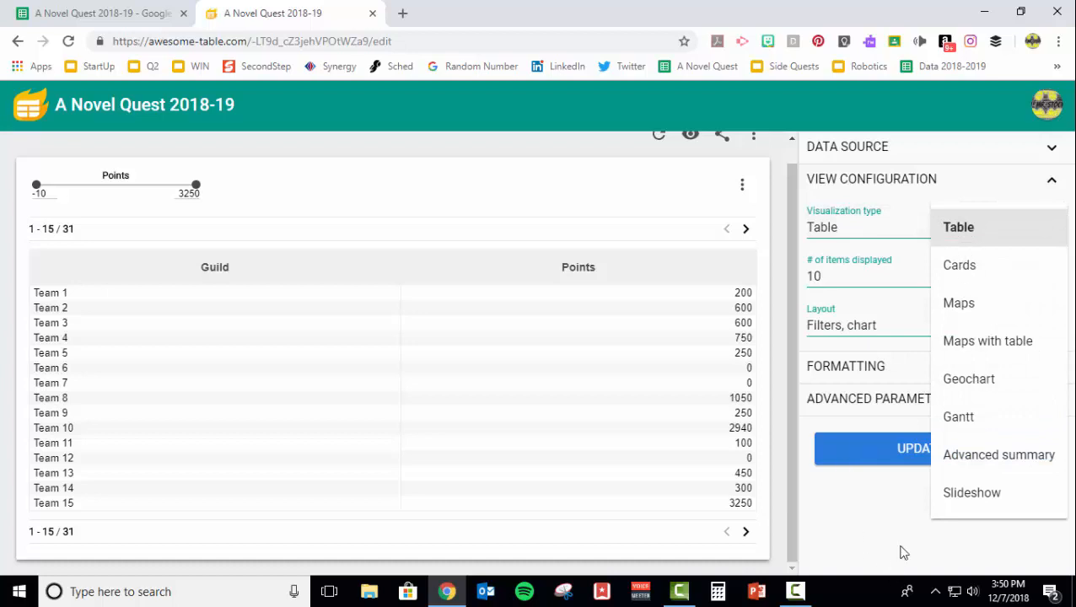
pyautogui.click(958, 226)
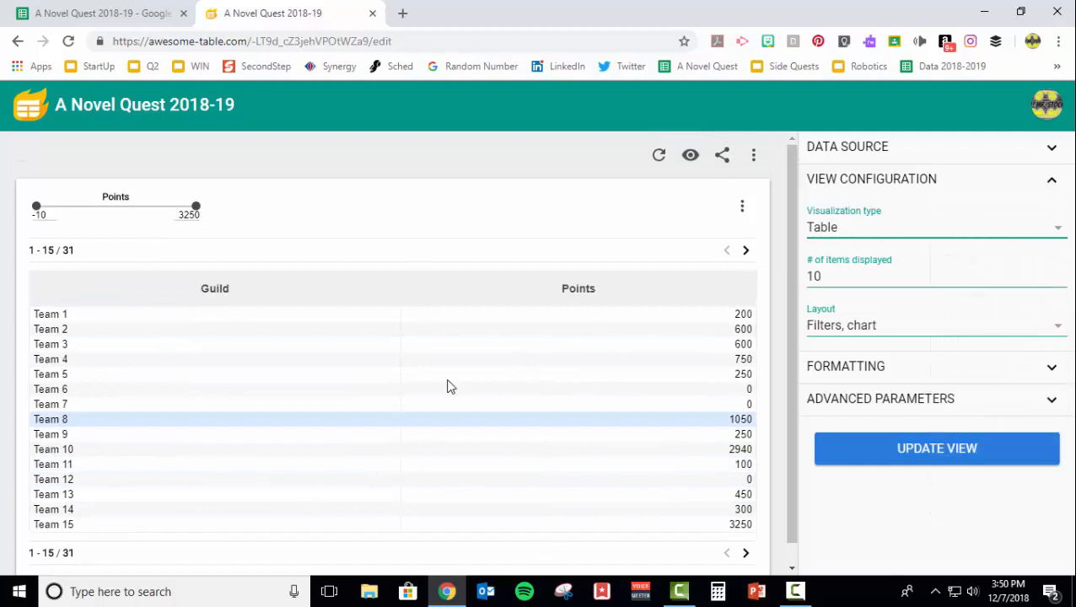
pyautogui.click(752, 155)
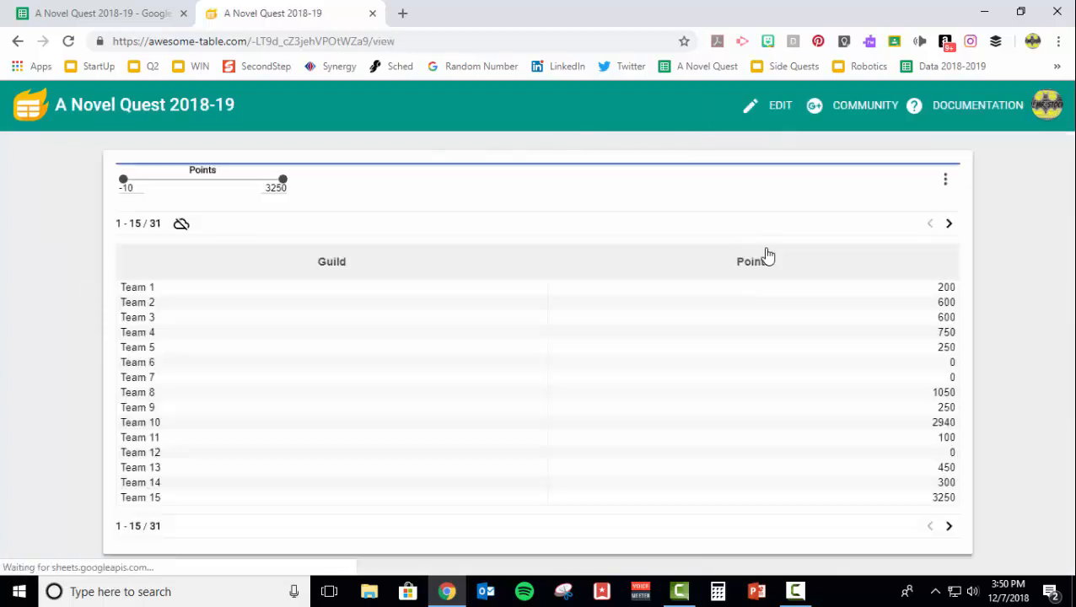
# Sort the leaderboard by Points descending so Team 15 at 3250 is first.
pyautogui.click(339, 262)
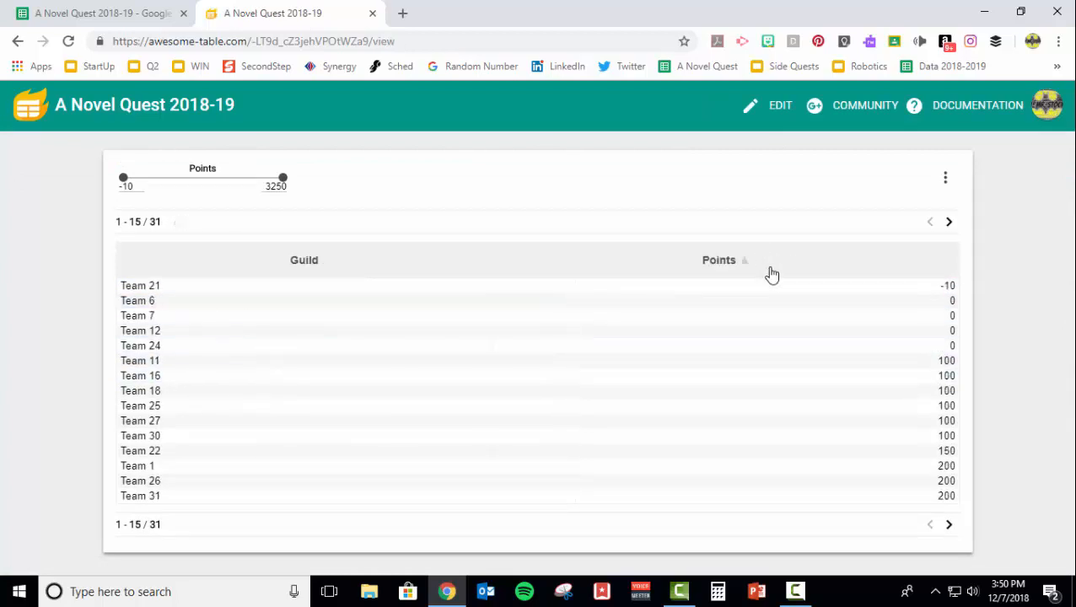
pyautogui.click(718, 260)
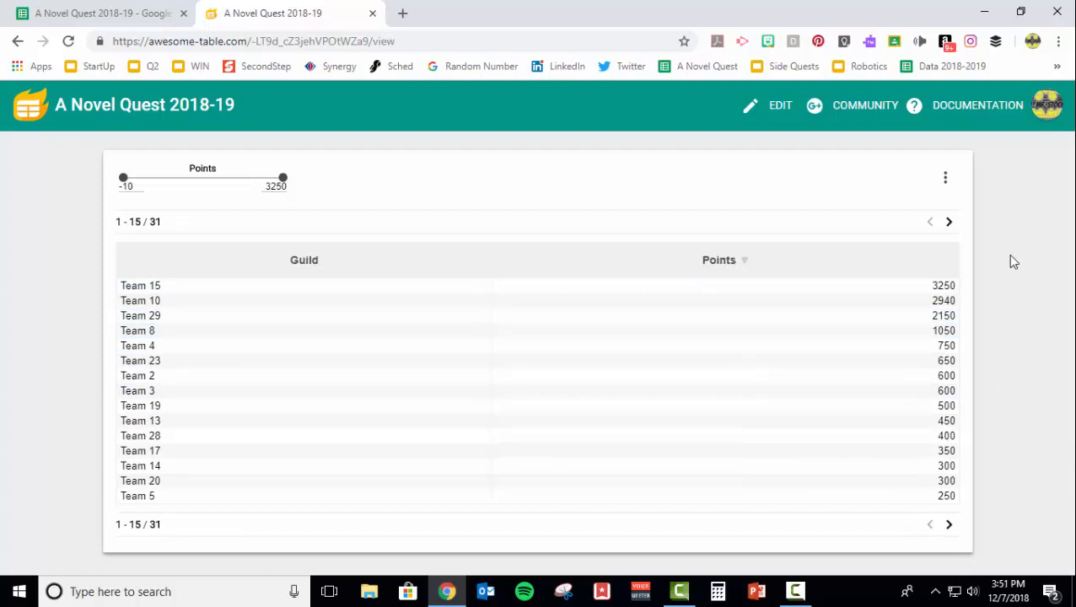
pyautogui.moveTo(327, 175)
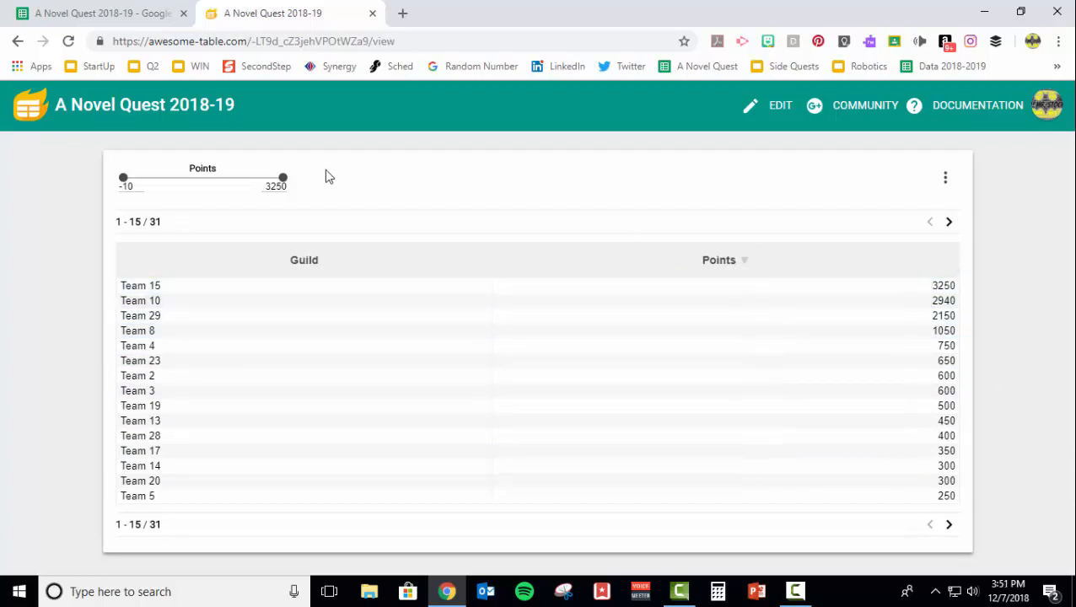
pyautogui.moveTo(124, 177); pyautogui.dragTo(223, 177)
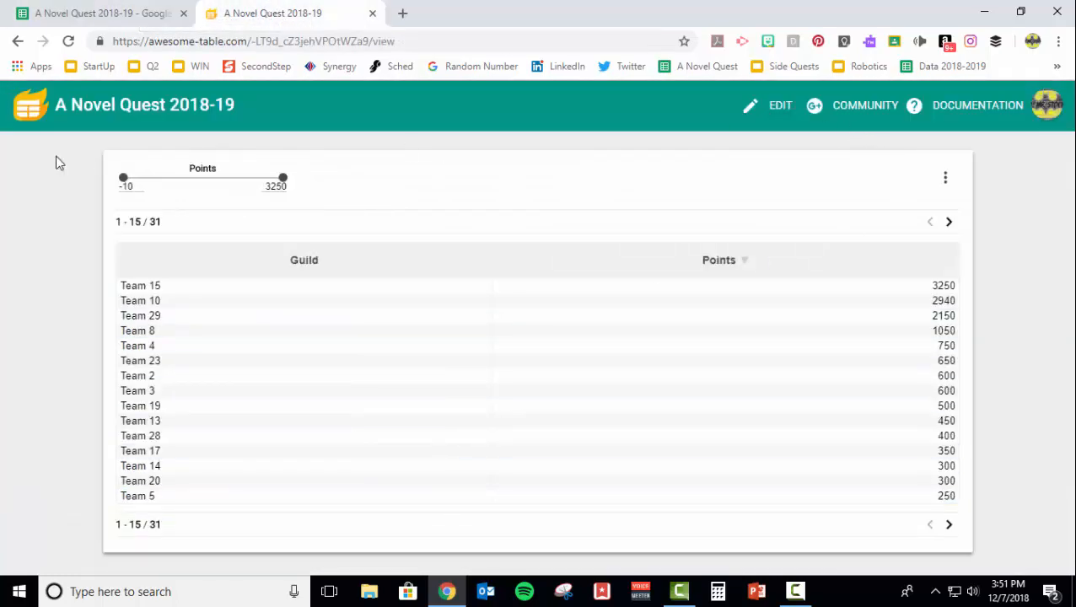
# Copy the widget embed code from the view's sharing settings and start a new browser tab.
pyautogui.click(779, 104)
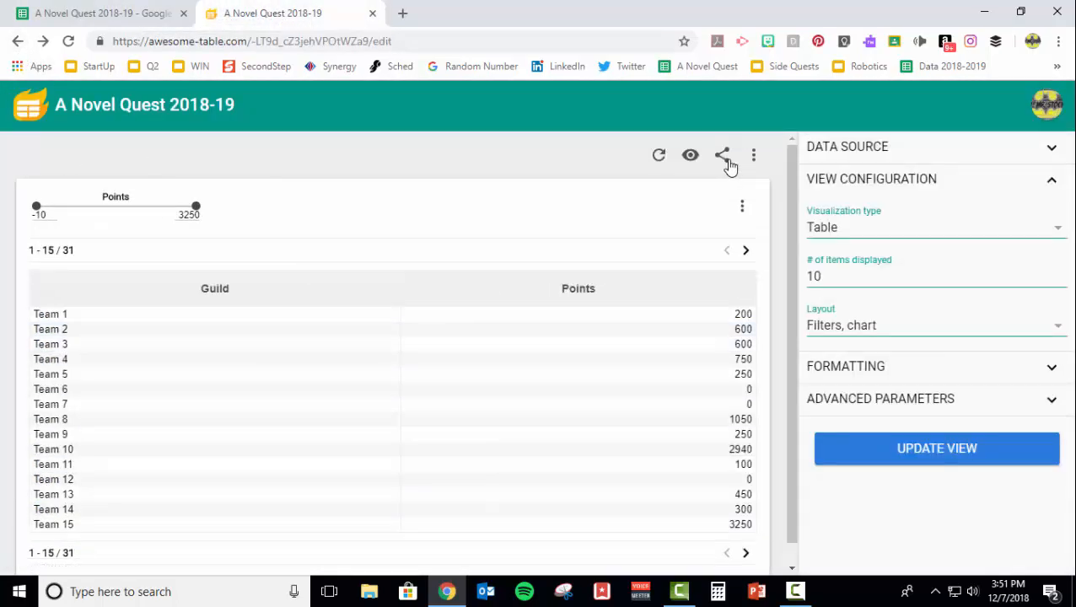
pyautogui.click(722, 155)
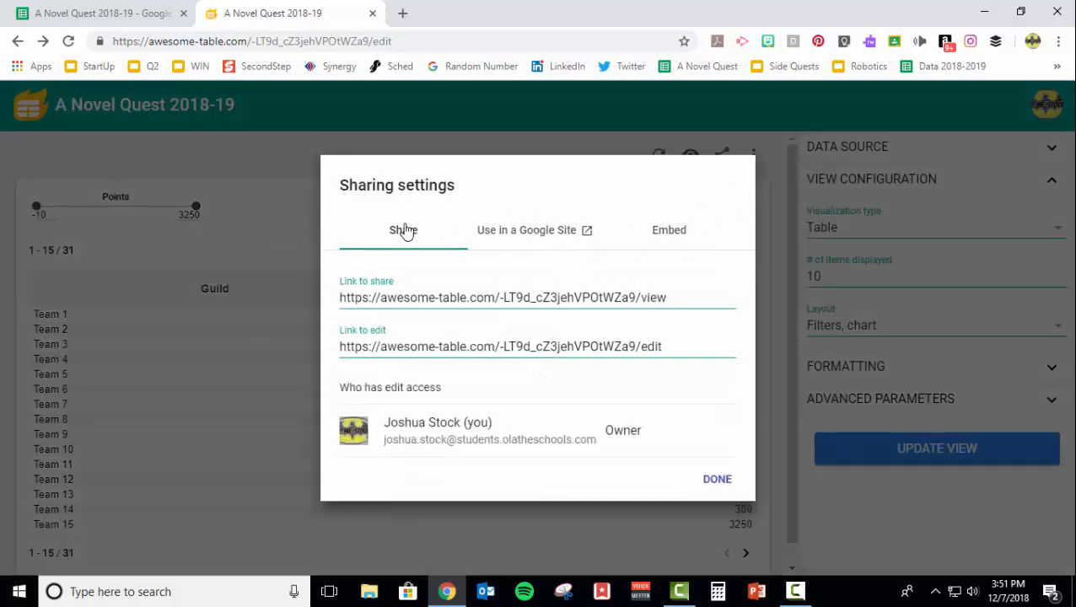
pyautogui.moveTo(430, 301)
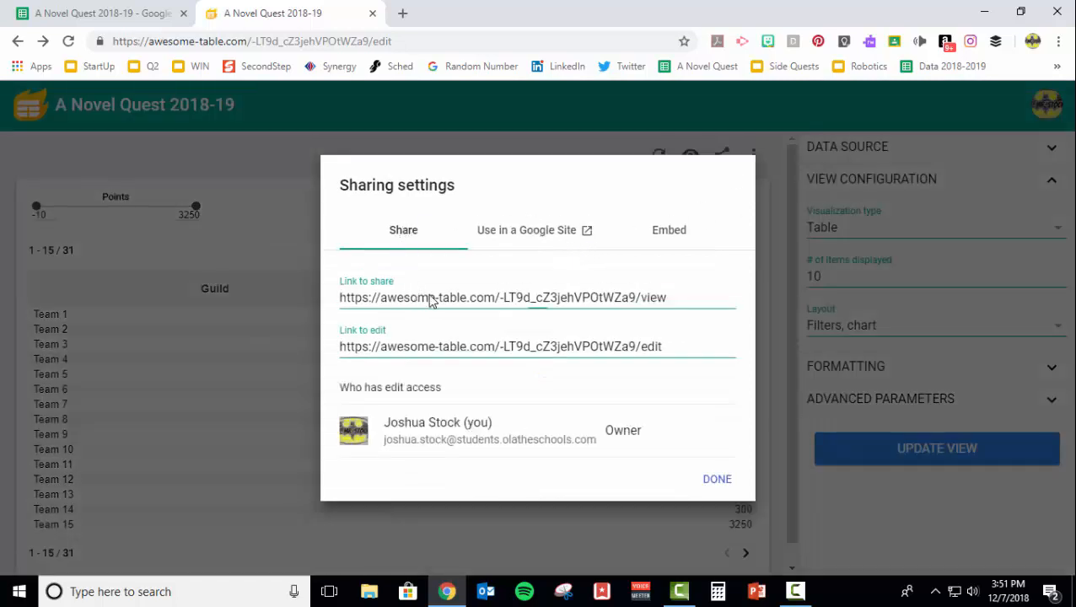
pyautogui.click(668, 229)
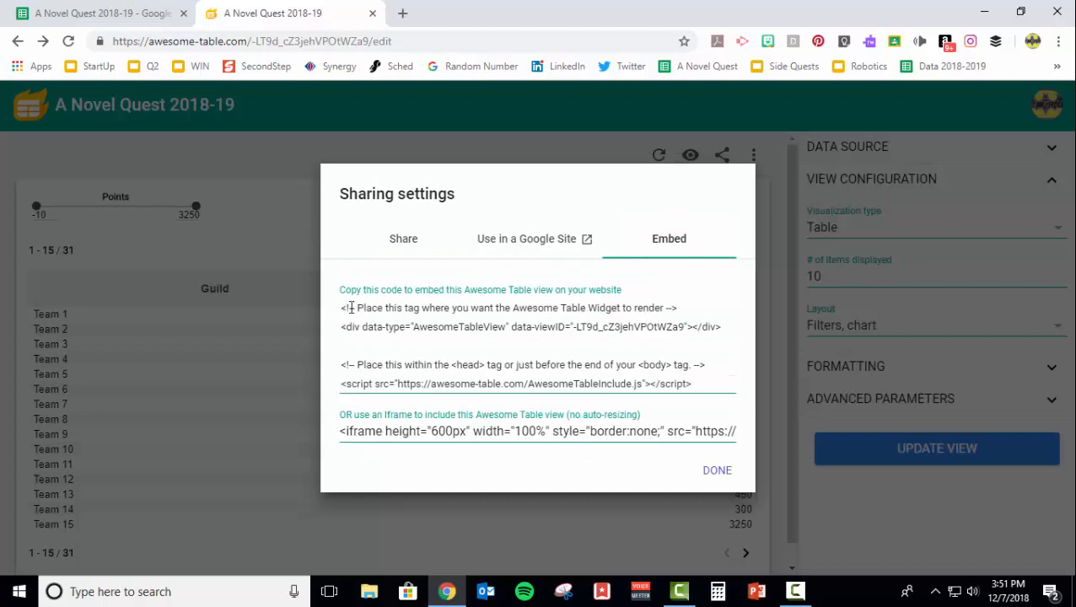
pyautogui.moveTo(340, 307); pyautogui.dragTo(691, 384)
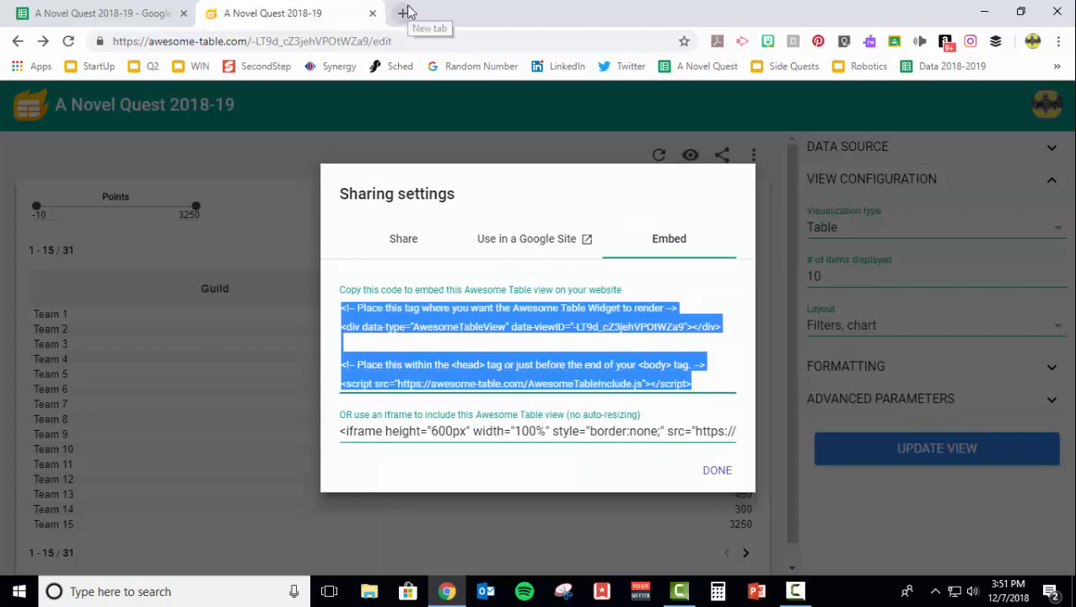
pyautogui.click(1054, 67)
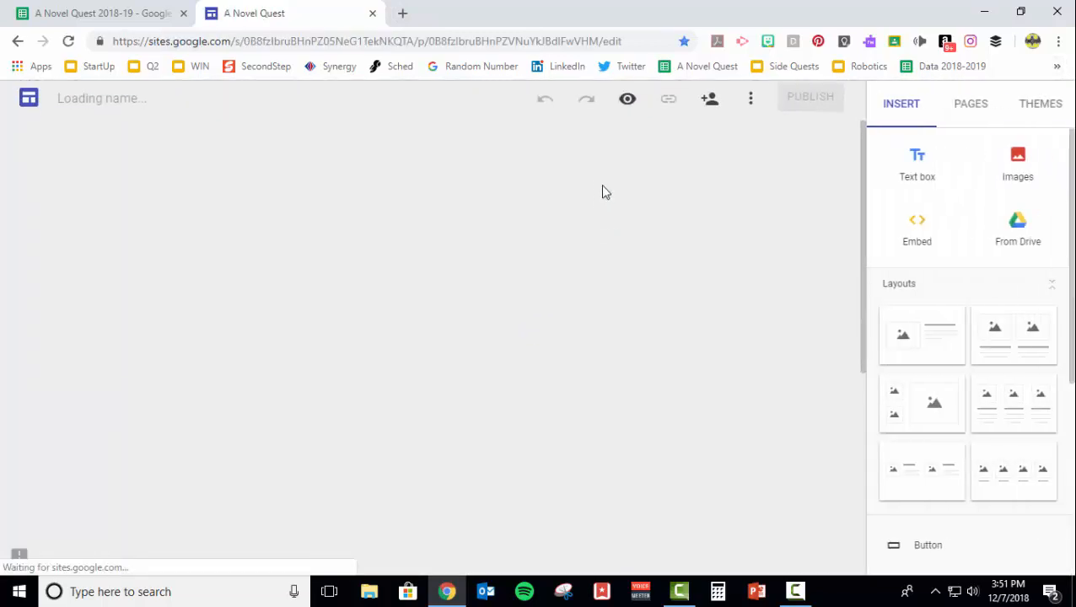
# On the live Google Sites Leaderboard page, sort the embedded table by Hour, highest first.
pyautogui.click(1052, 66)
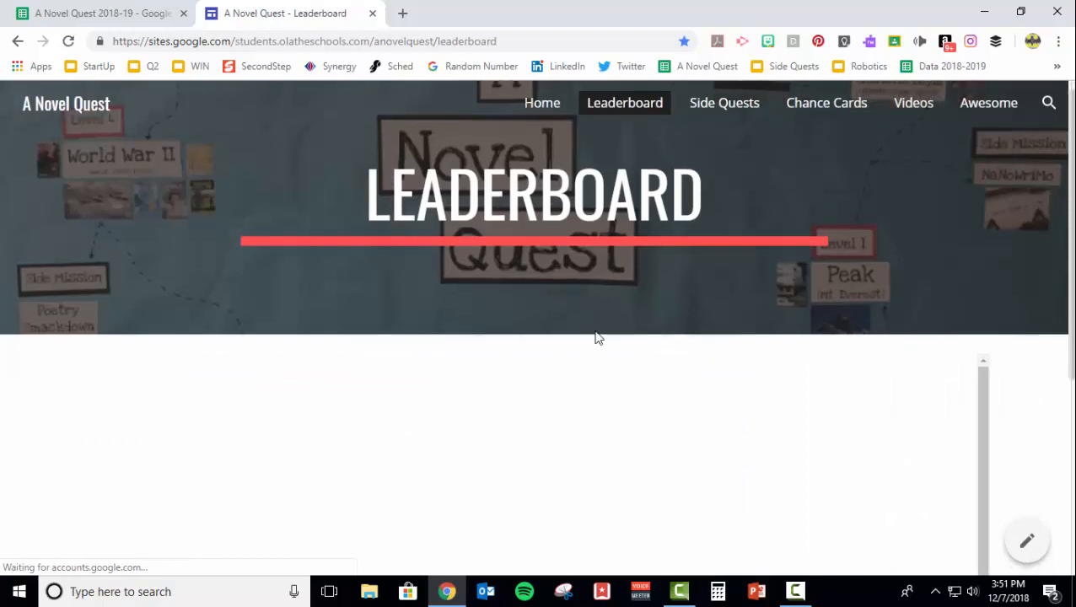
pyautogui.scroll(-3)
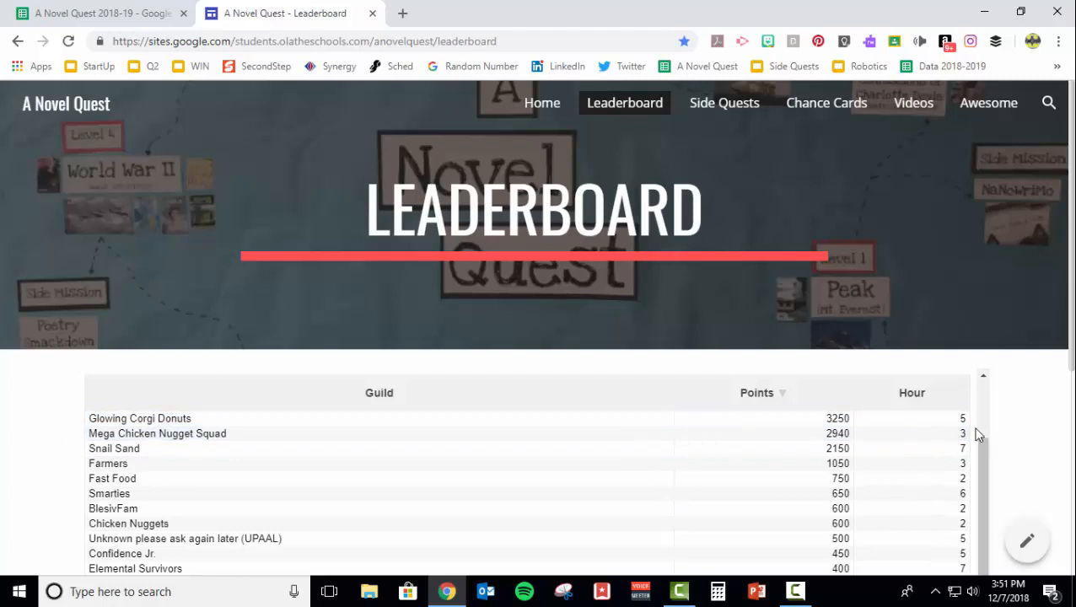
pyautogui.click(883, 393)
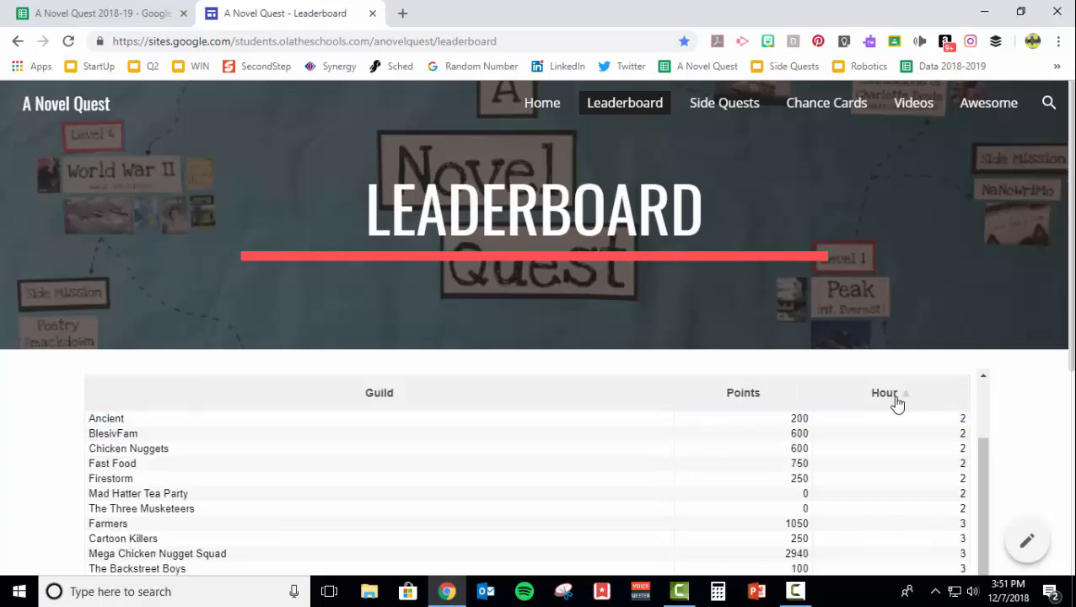
pyautogui.click(884, 392)
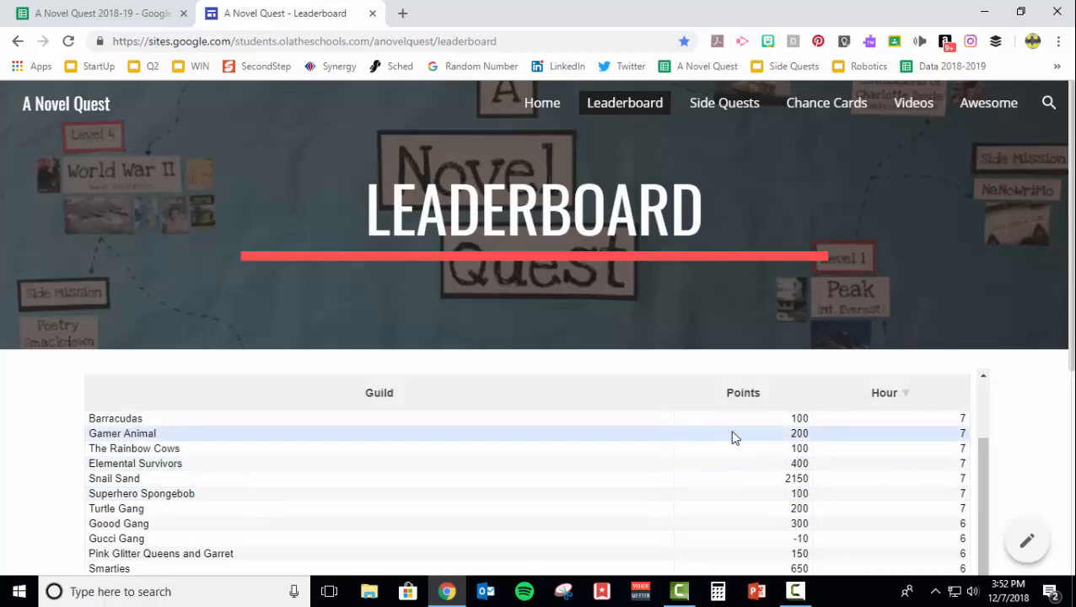
pyautogui.scroll(-3)
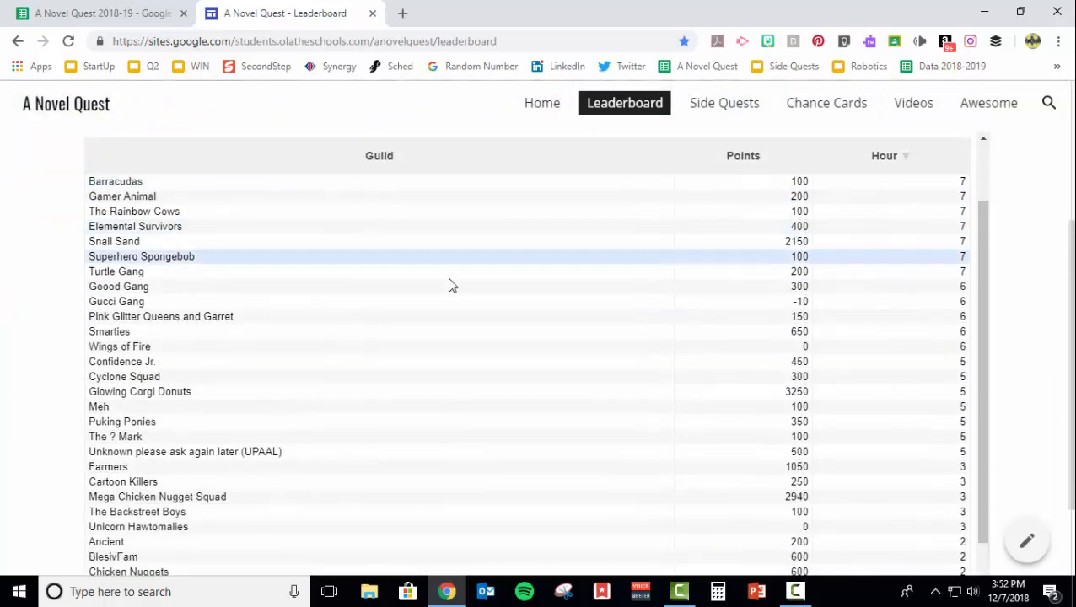
pyautogui.scroll(3)
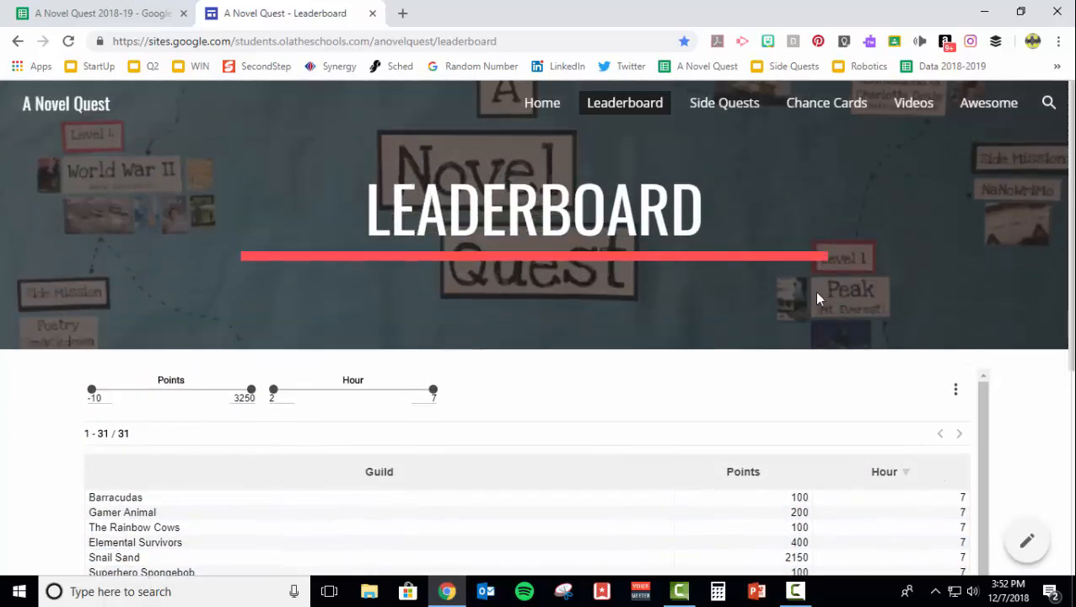
pyautogui.moveTo(796, 286)
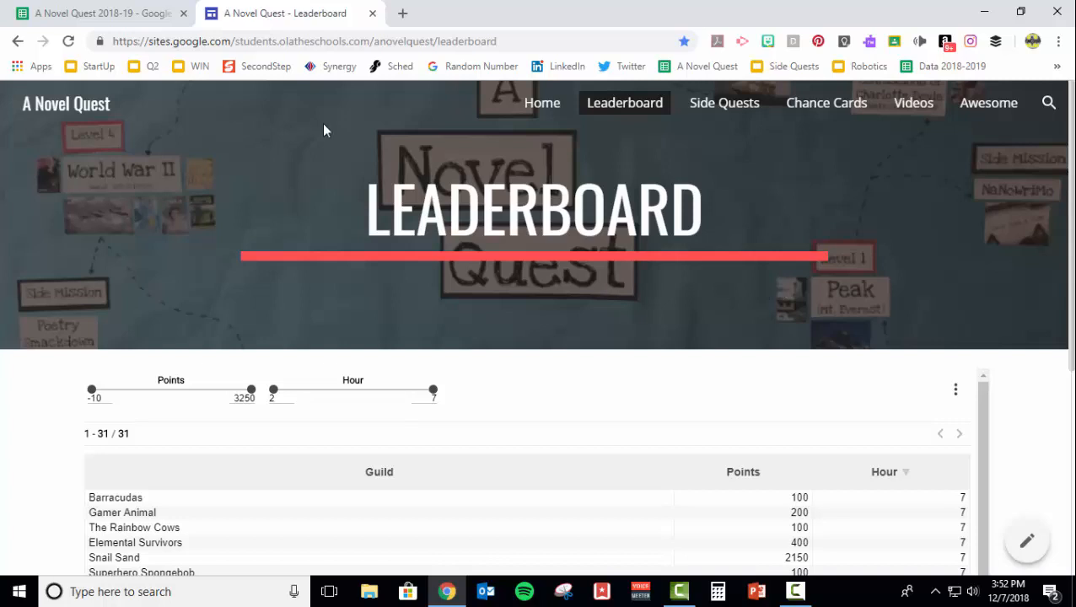
pyautogui.moveTo(631, 328)
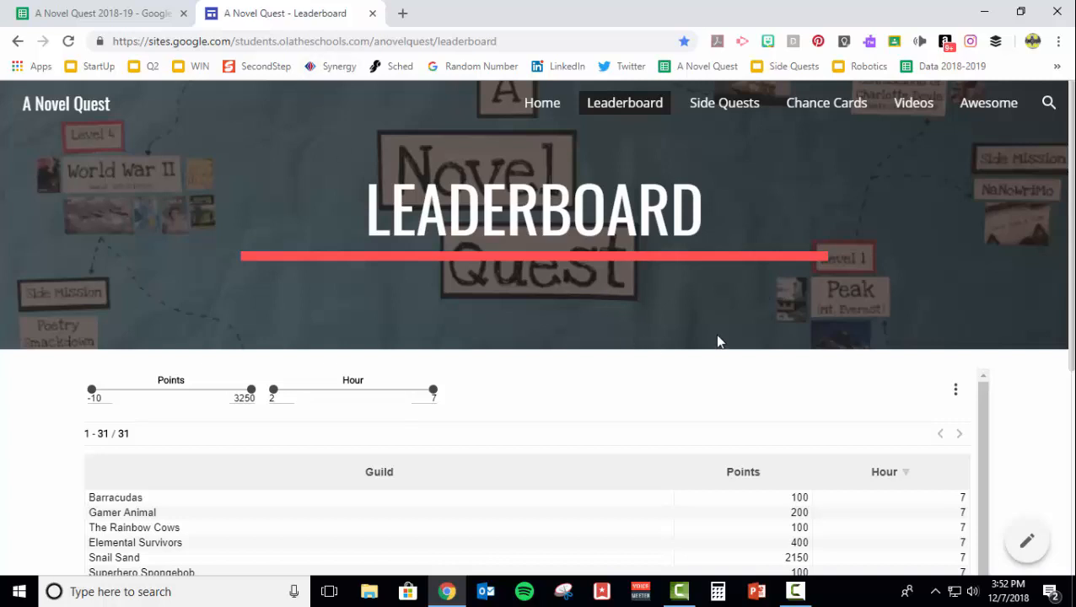
pyautogui.moveTo(384, 409)
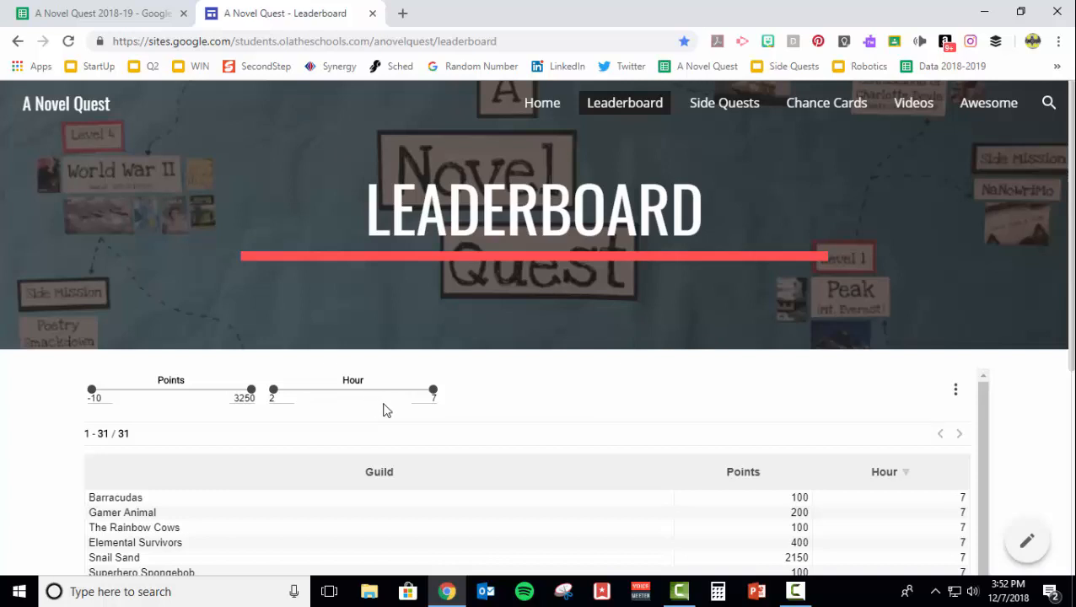
pyautogui.moveTo(398, 377)
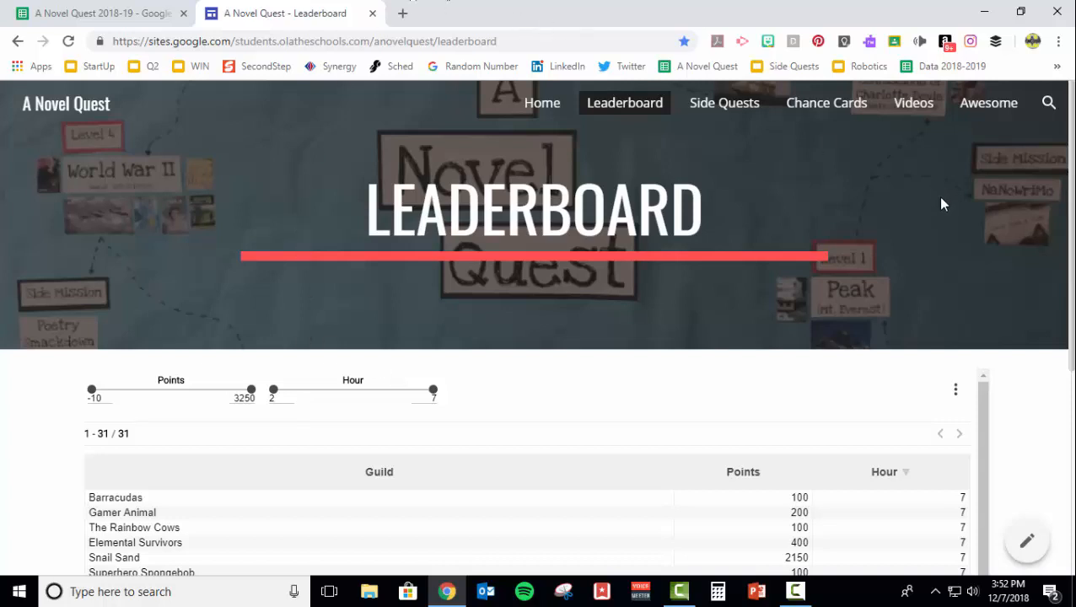
pyautogui.moveTo(868, 310)
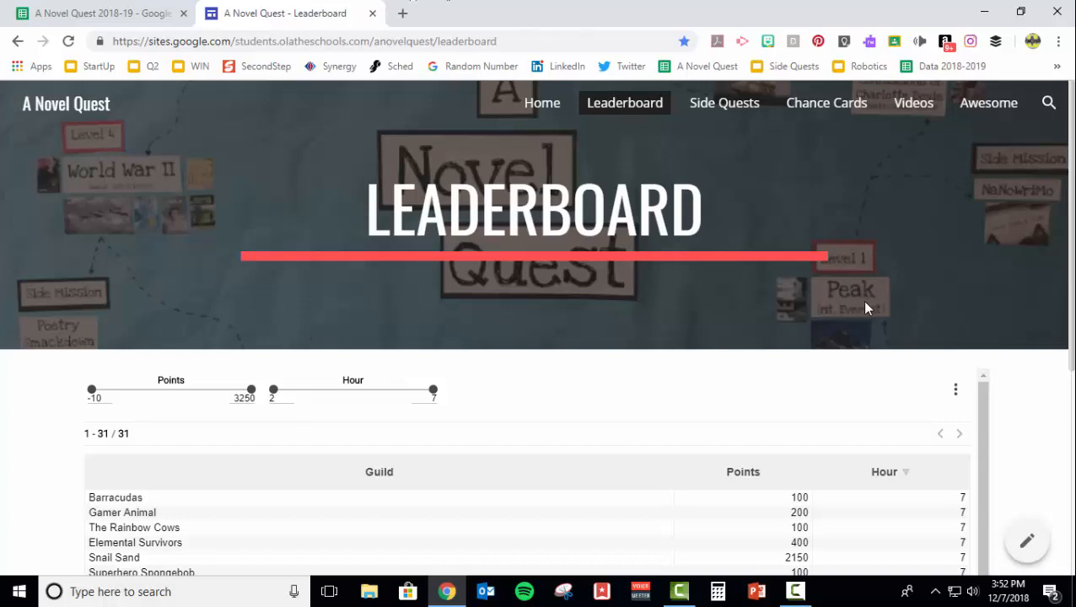